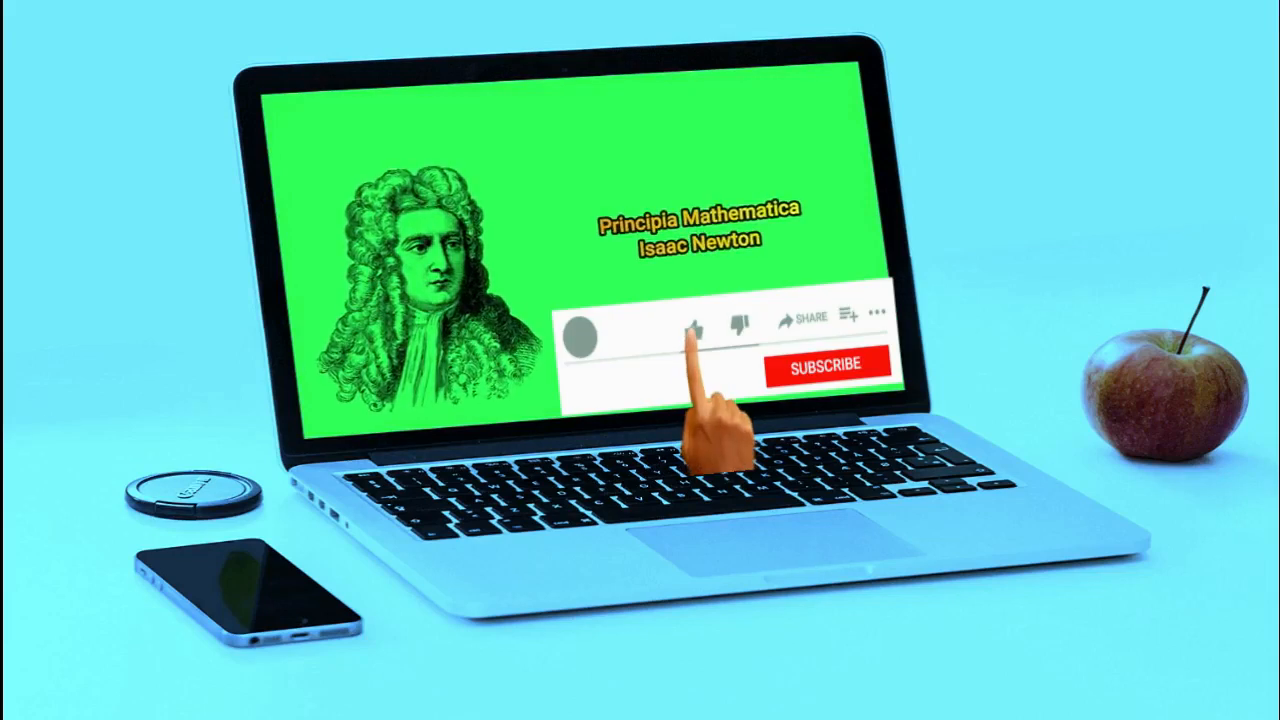
- Play the Newton intro until Like shows 1 and the channel reads Subscribed with the bell
left_click(692, 324)
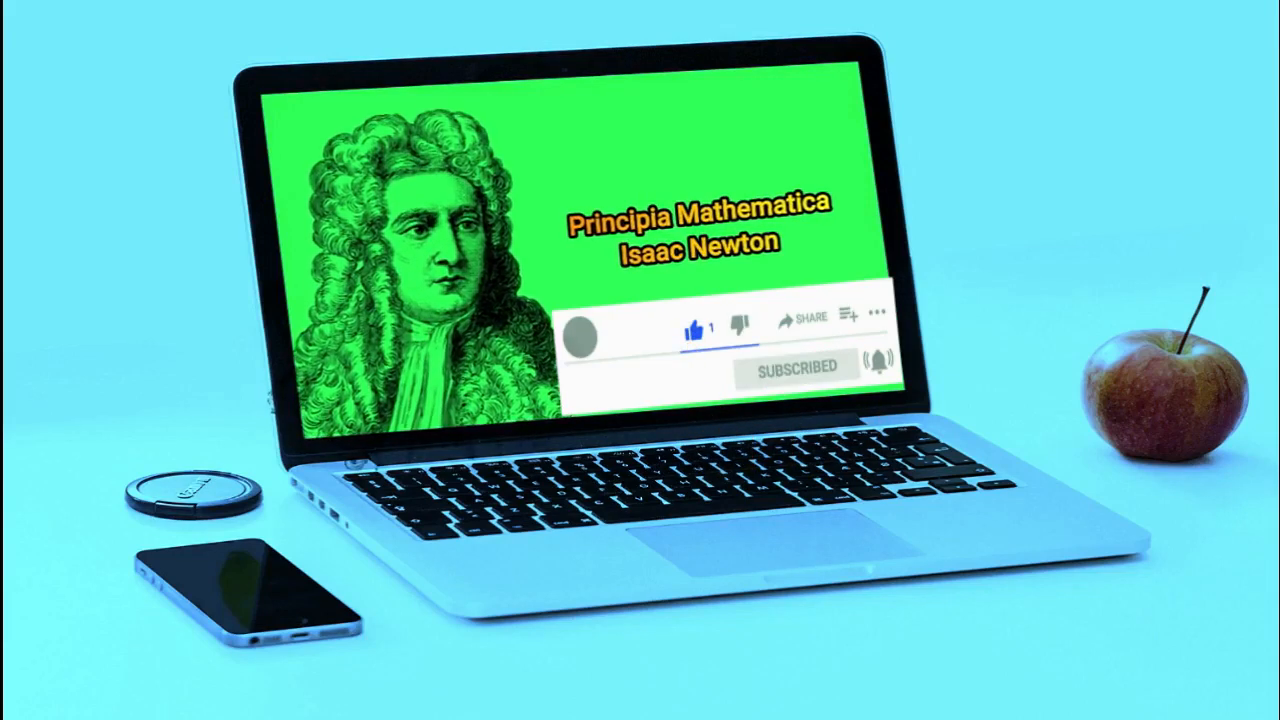